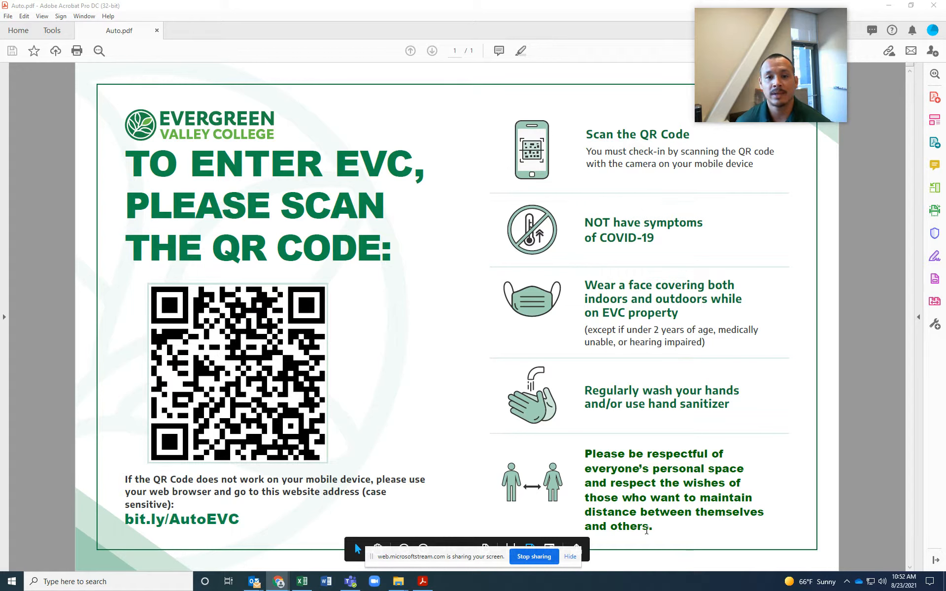
{"action": "mouse_move", "coordinate": [464, 388]}
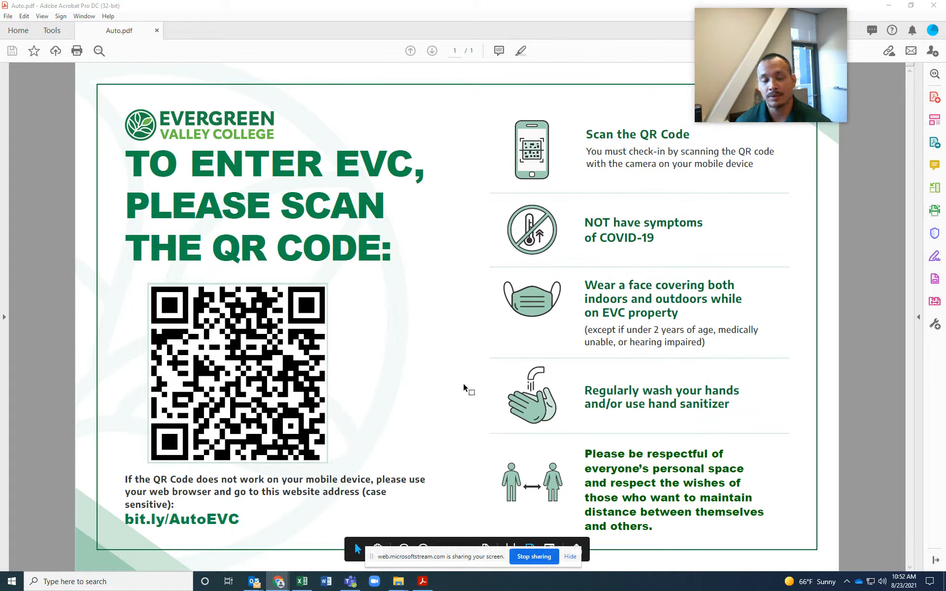
{"action": "mouse_move", "coordinate": [451, 387]}
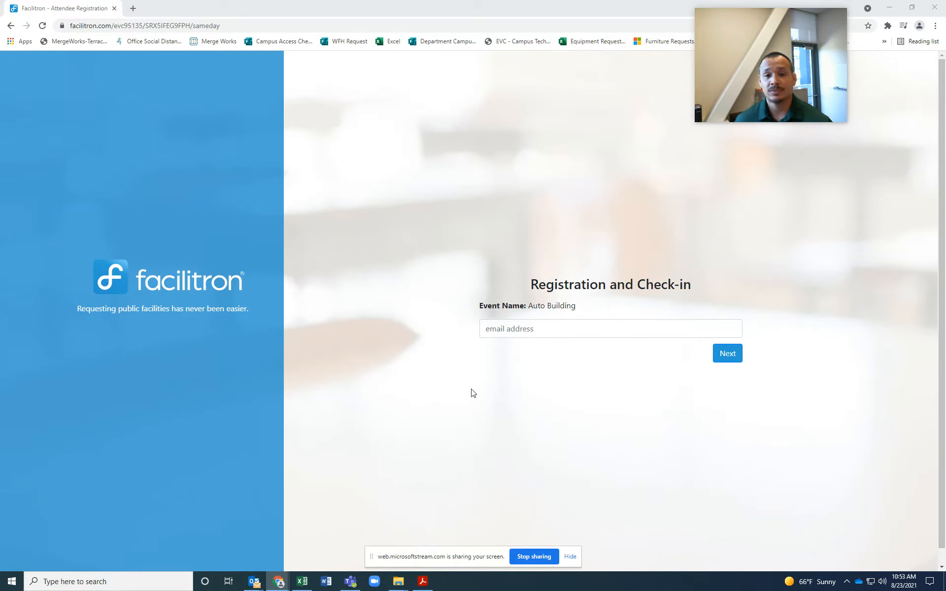
- Enter the attendee email test…evc.edu and continue to the Evergreen Valley College Health Check form
{"action": "left_click", "coordinate": [610, 329]}
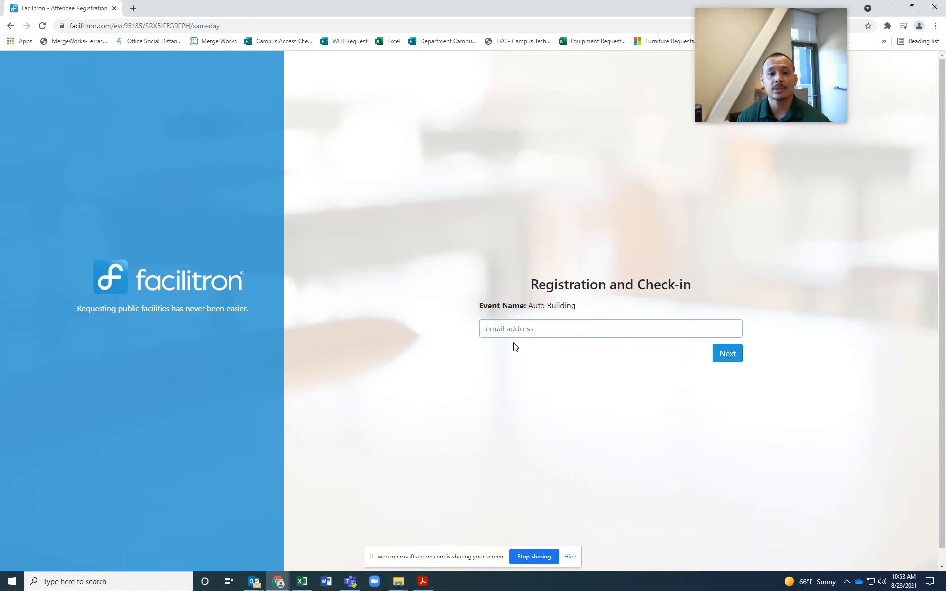
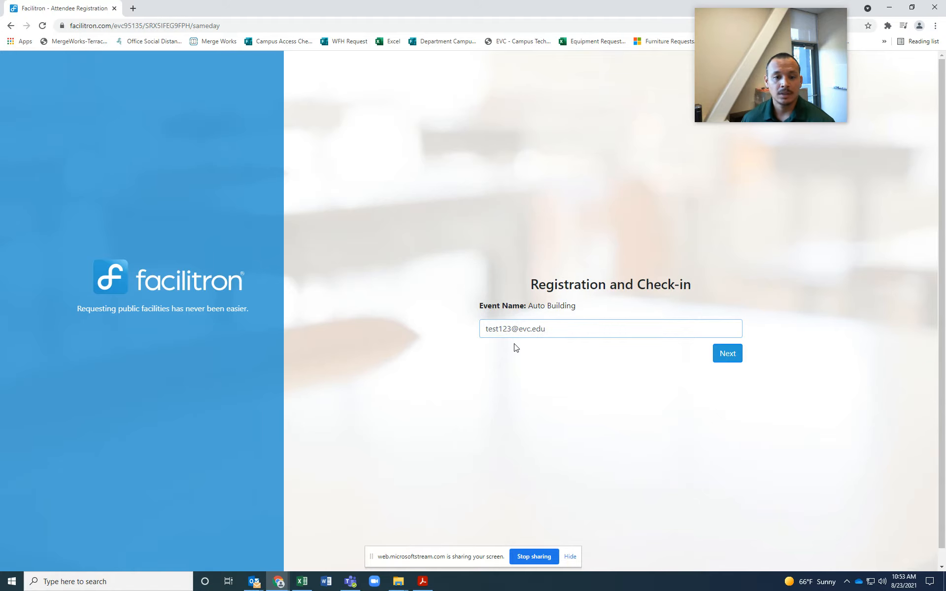
{"action": "left_click", "coordinate": [728, 353]}
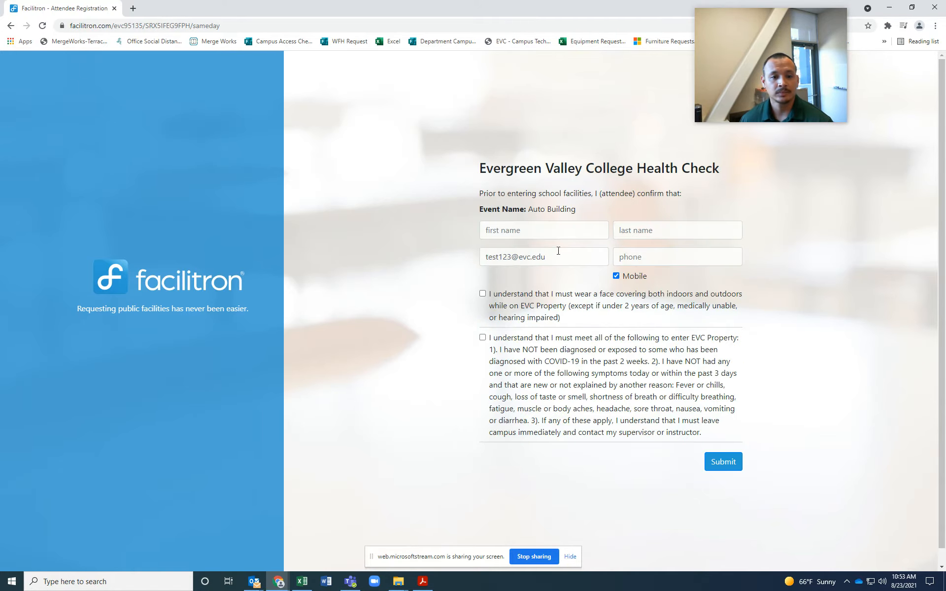
- Fill in the attendee's name and 408 phone number, and tick the health requirements acknowledgement
{"action": "left_click", "coordinate": [544, 230]}
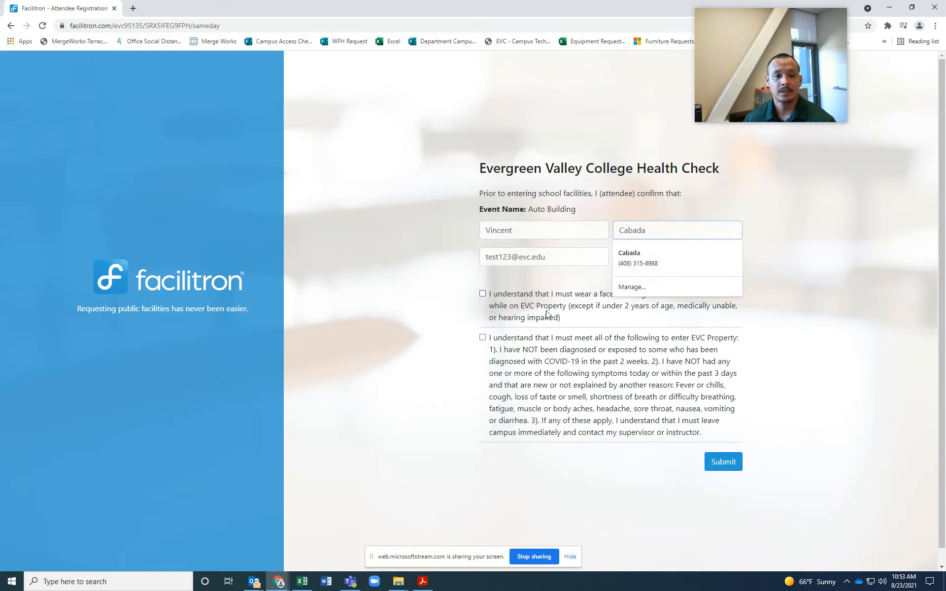
{"action": "left_click", "coordinate": [483, 294]}
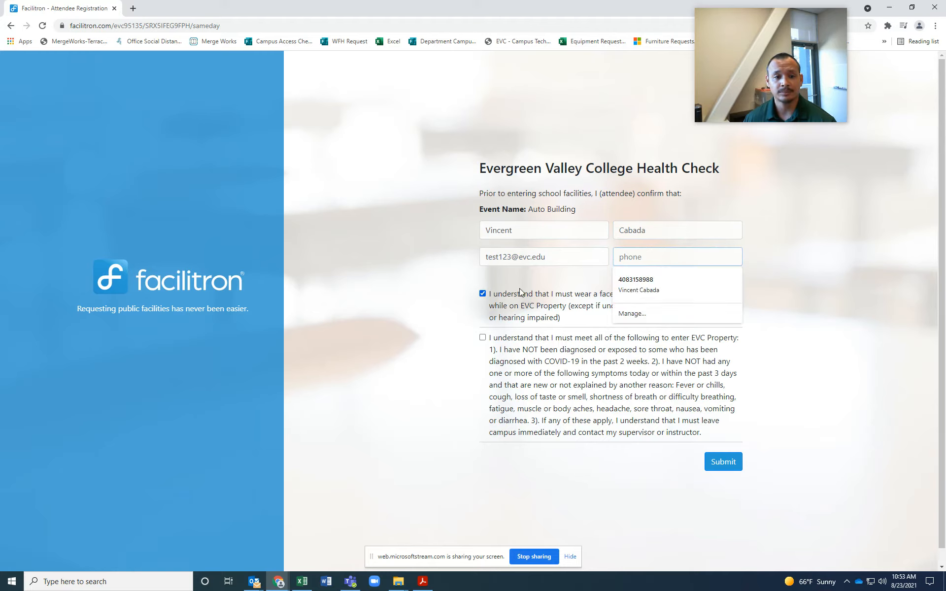
{"action": "mouse_move", "coordinate": [474, 292]}
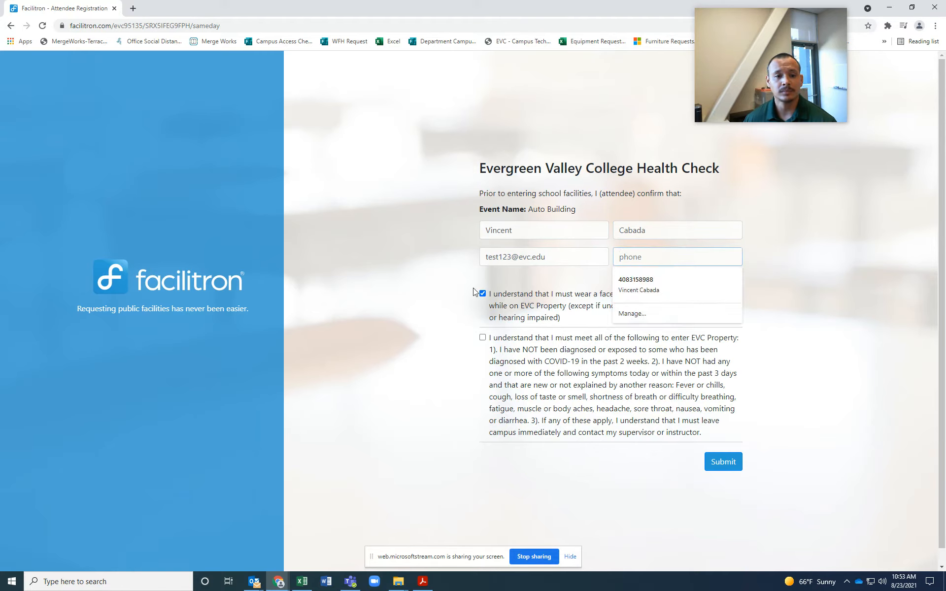
{"action": "left_click", "coordinate": [482, 293]}
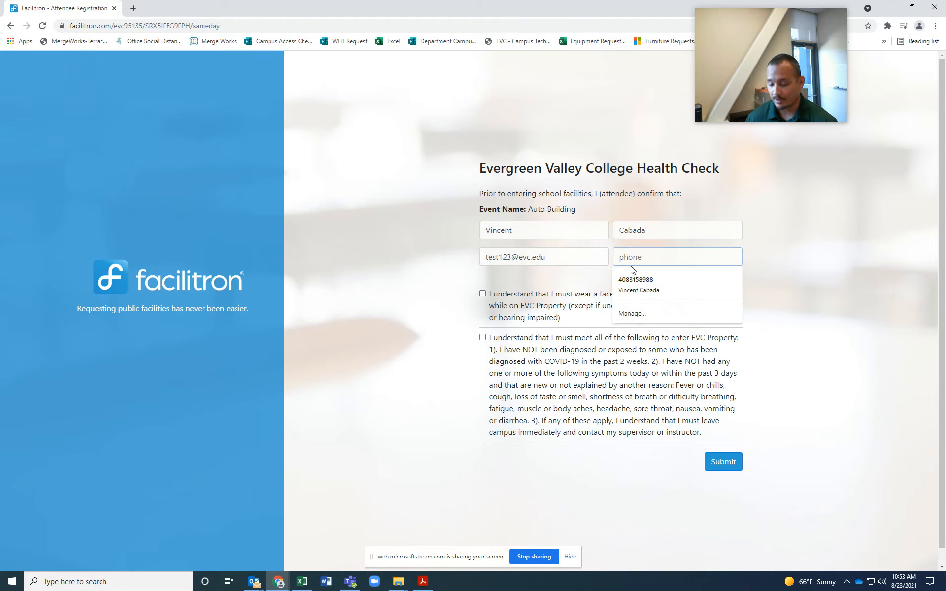
{"action": "type", "text": "408-315-898"}
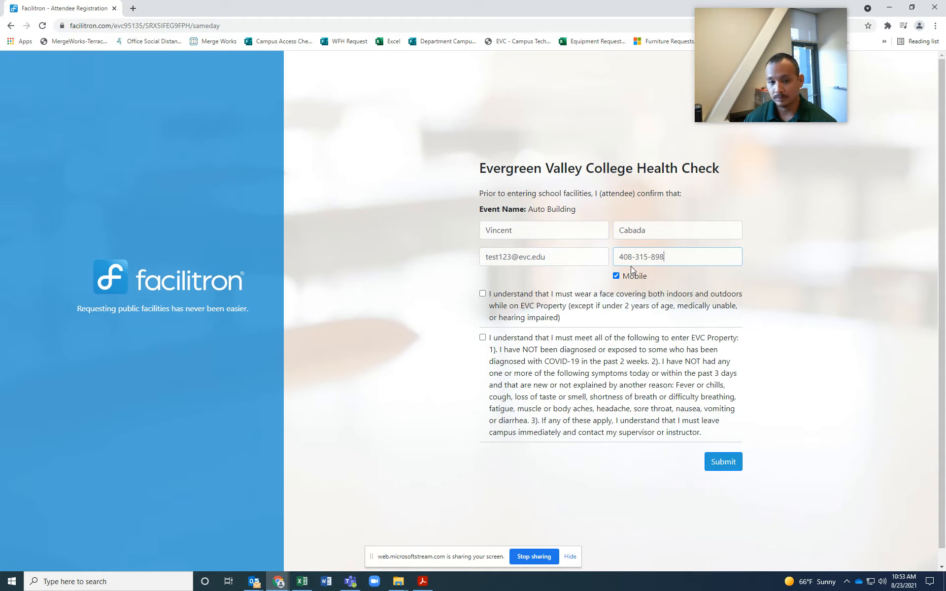
{"action": "left_click", "coordinate": [482, 337]}
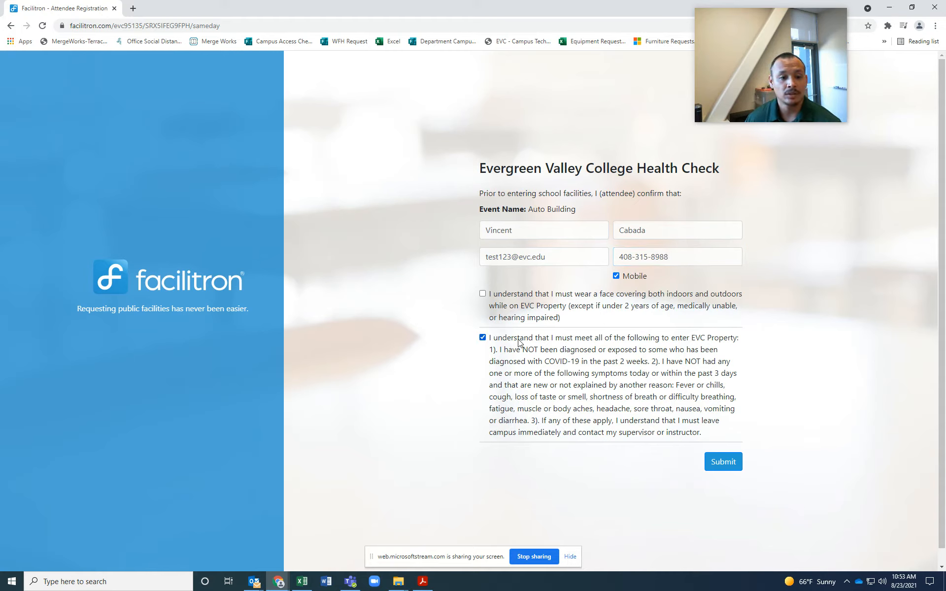
- Tick the face covering and health requirements acknowledgements, then submit the health check form
{"action": "left_click", "coordinate": [483, 337]}
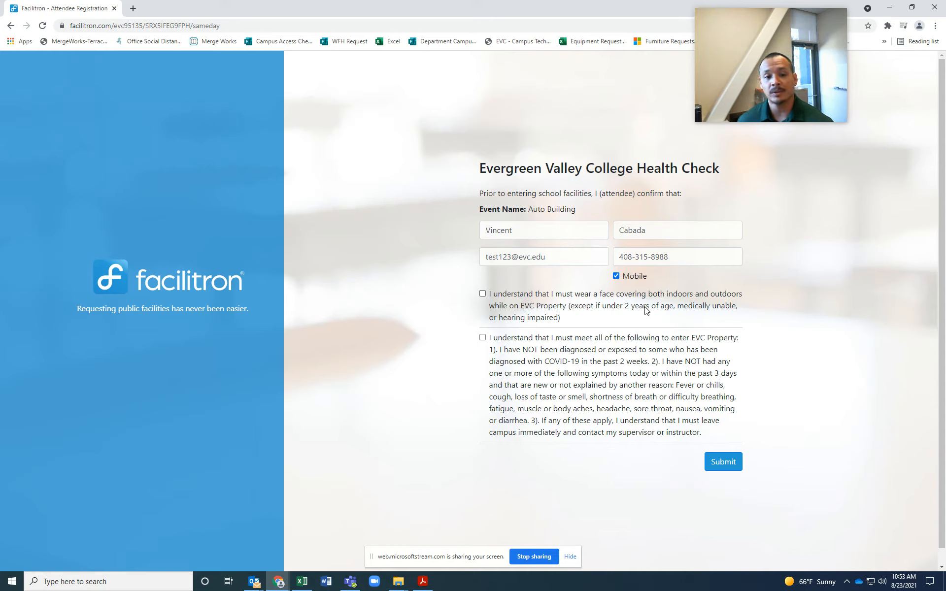
{"action": "mouse_move", "coordinate": [502, 322]}
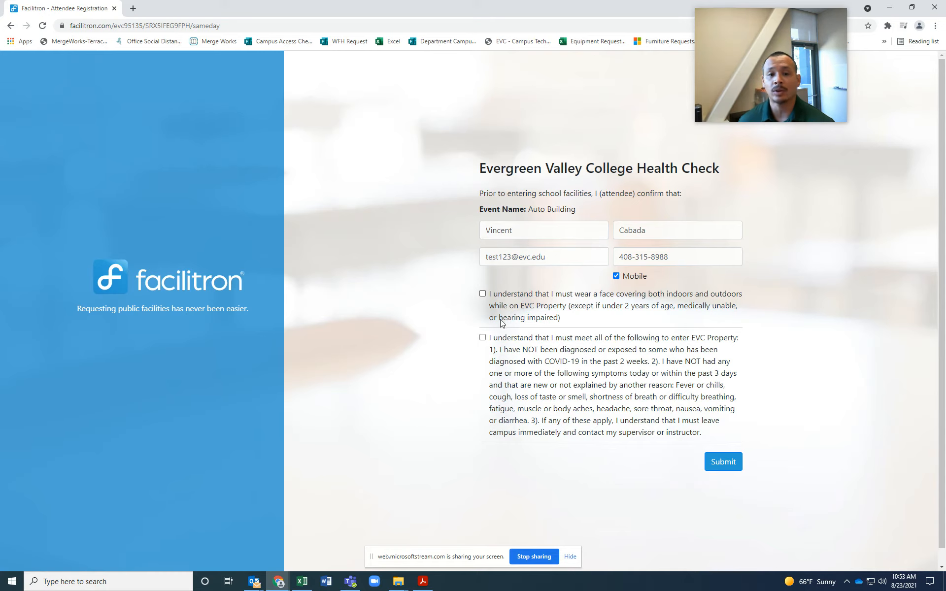
{"action": "left_click", "coordinate": [482, 294]}
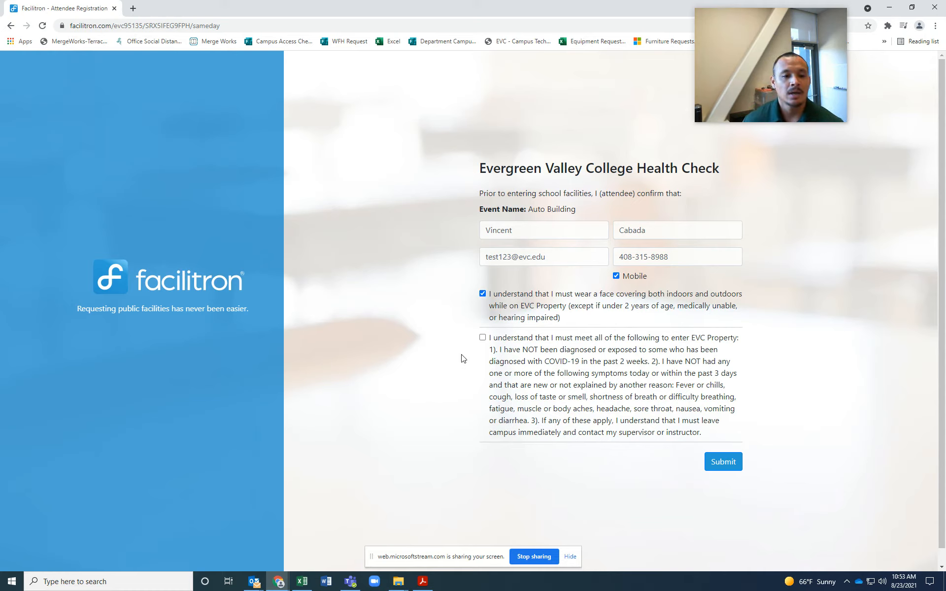
{"action": "mouse_move", "coordinate": [630, 356]}
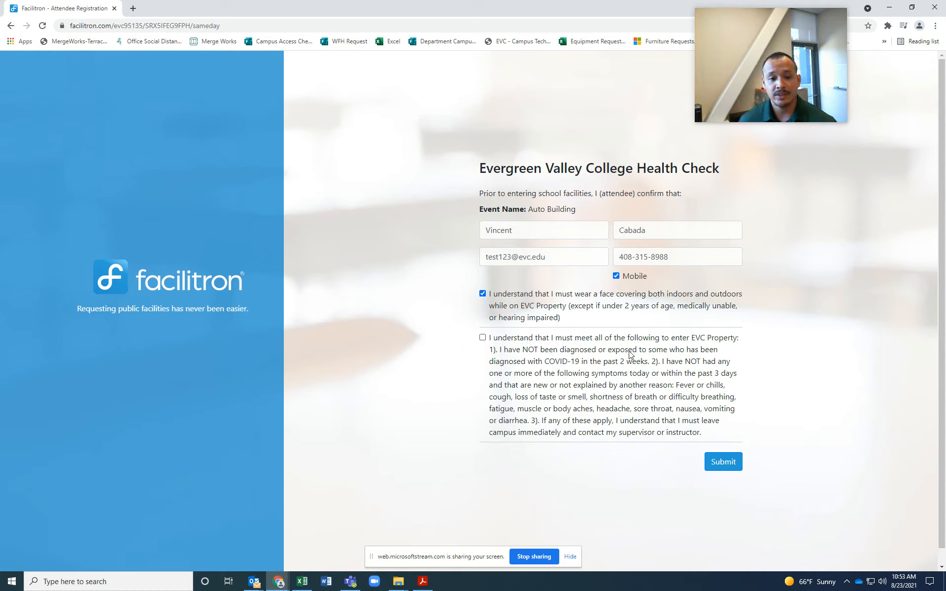
{"action": "mouse_move", "coordinate": [697, 344]}
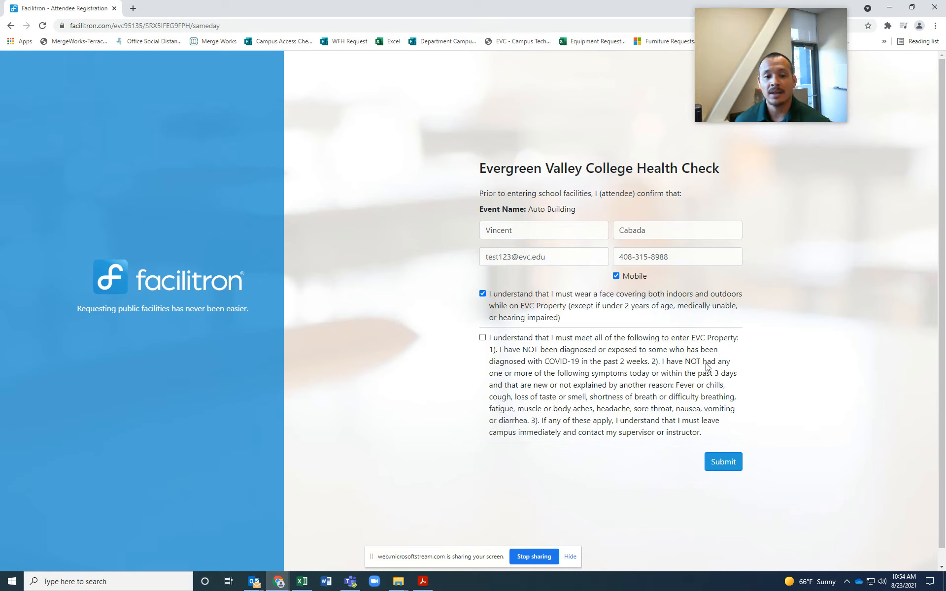
{"action": "mouse_move", "coordinate": [677, 376]}
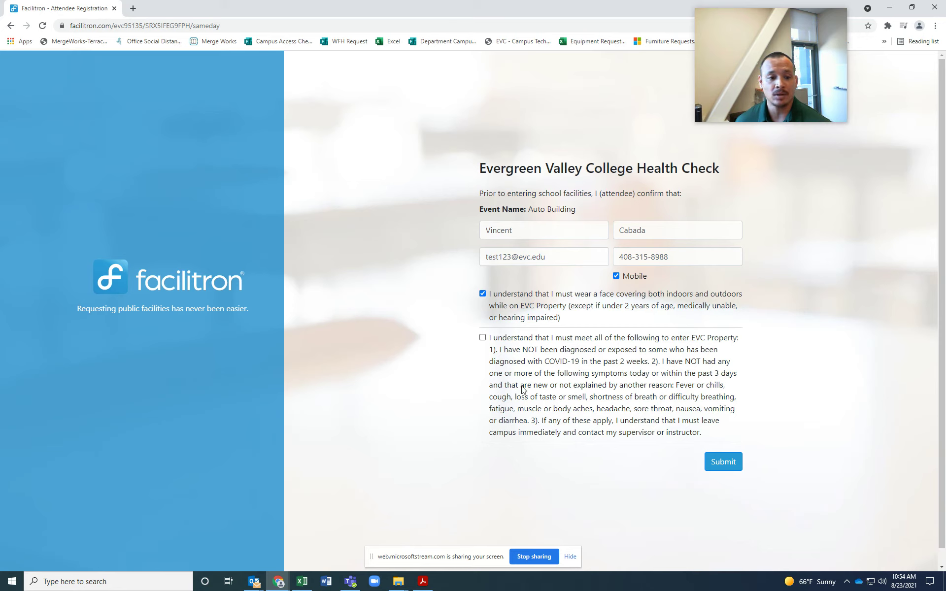
{"action": "mouse_move", "coordinate": [644, 392]}
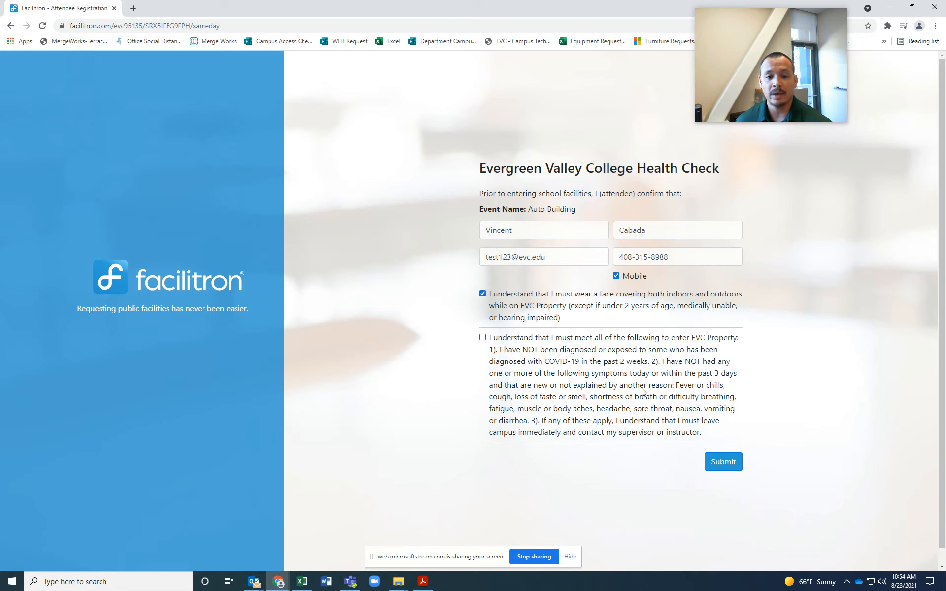
{"action": "mouse_move", "coordinate": [540, 403]}
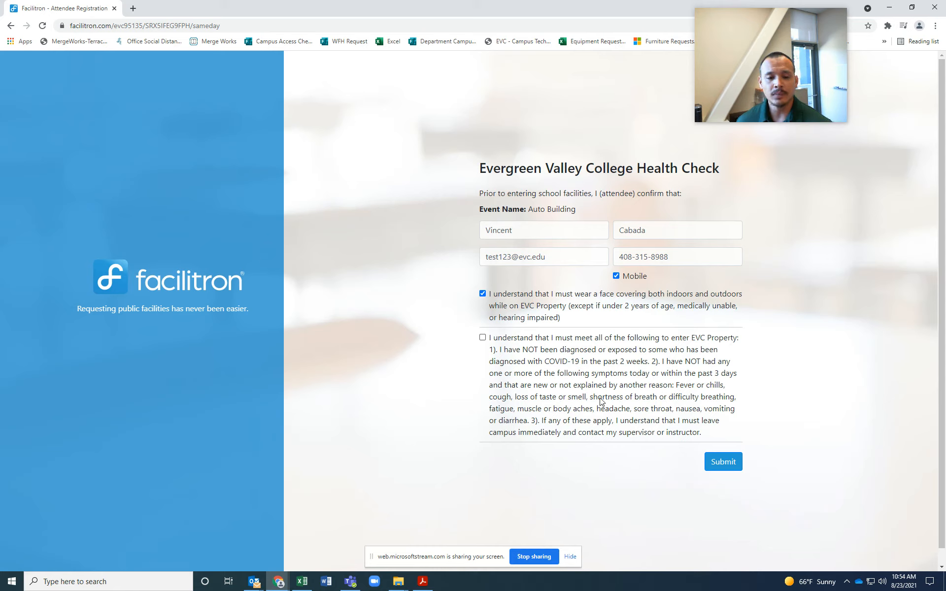
{"action": "mouse_move", "coordinate": [566, 420]}
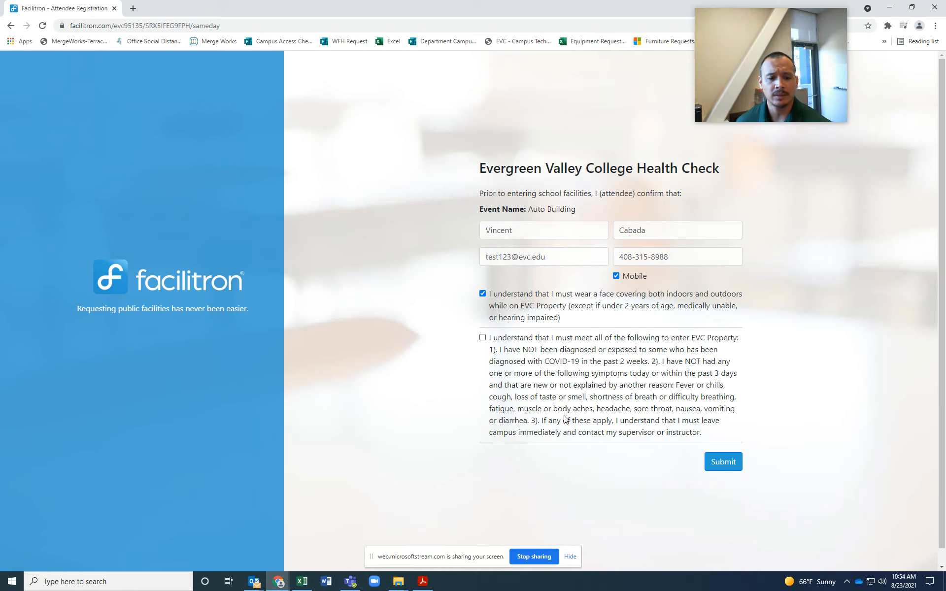
{"action": "mouse_move", "coordinate": [593, 415]}
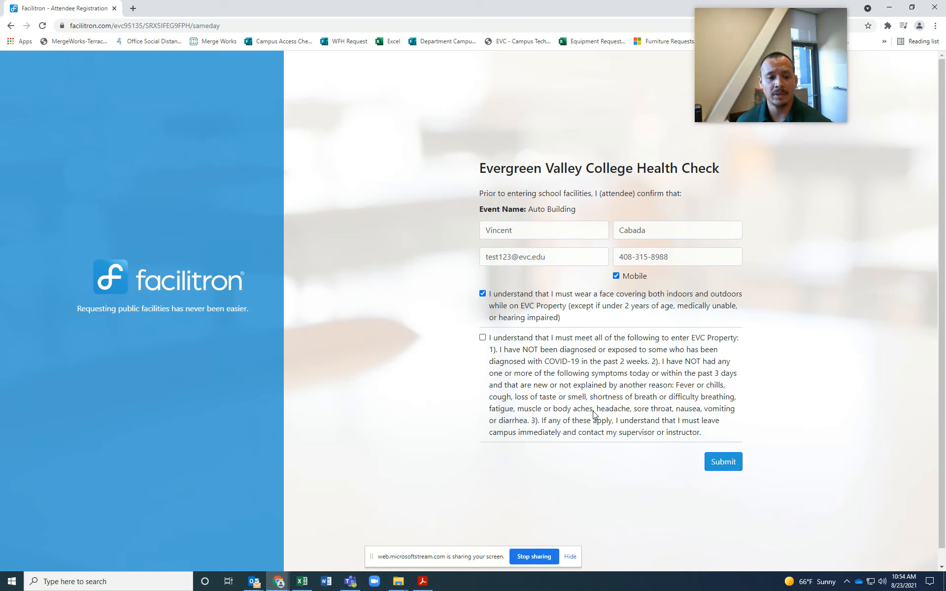
{"action": "mouse_move", "coordinate": [571, 420]}
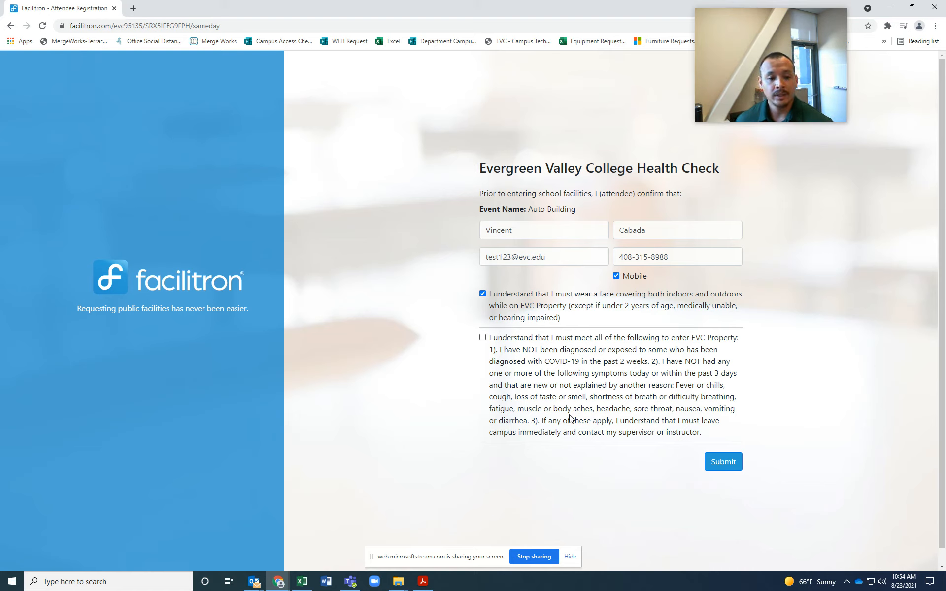
{"action": "mouse_move", "coordinate": [581, 428]}
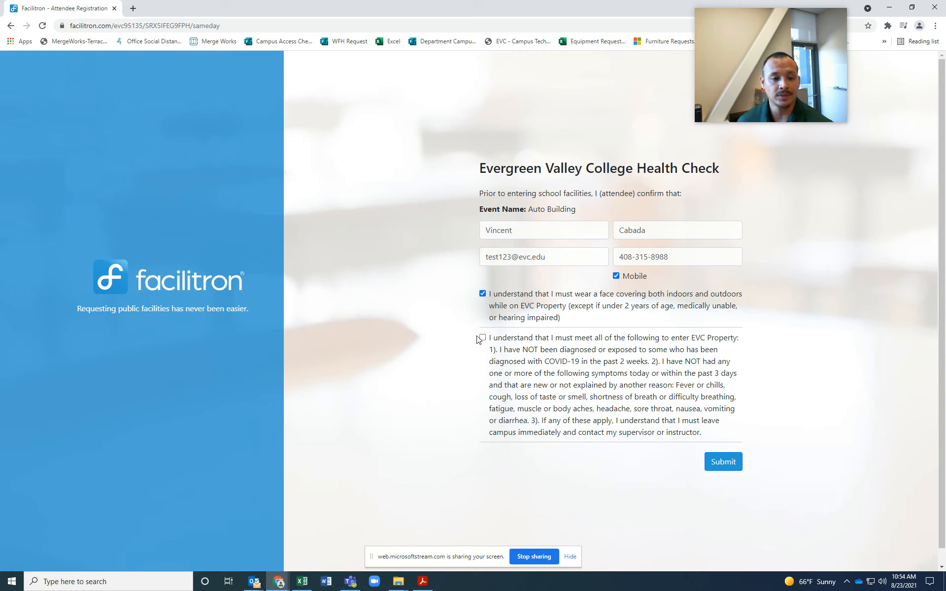
{"action": "left_click", "coordinate": [482, 337]}
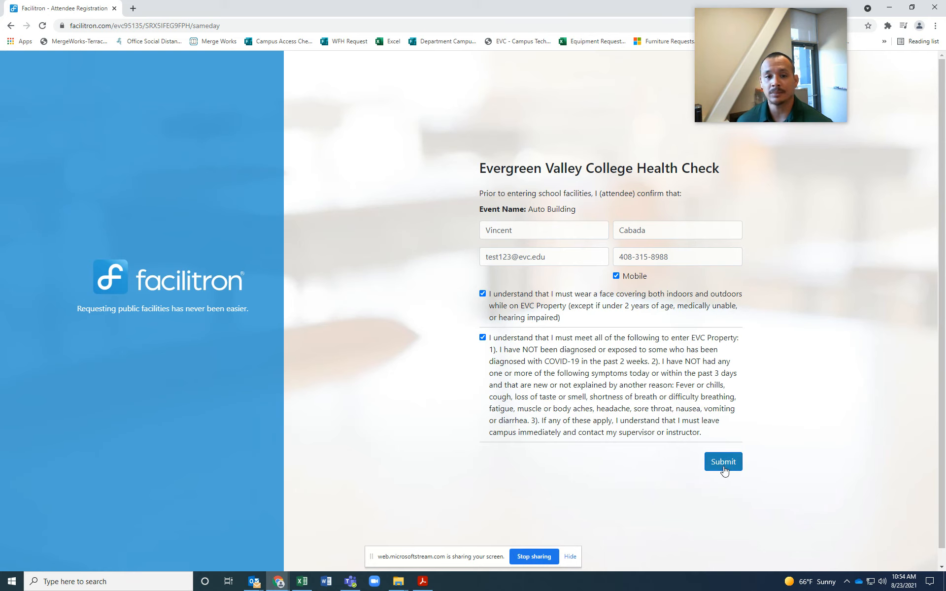
{"action": "left_click", "coordinate": [723, 461]}
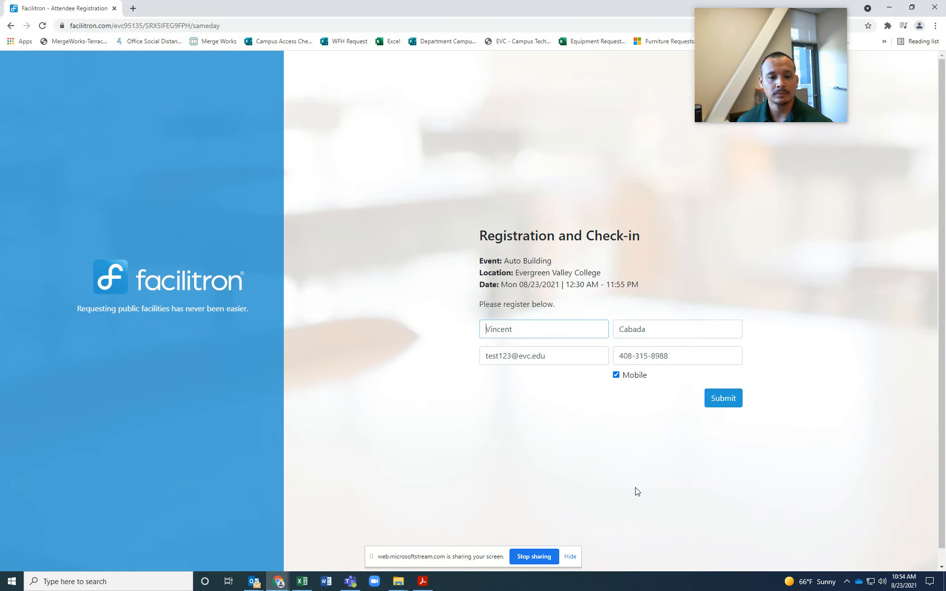
{"action": "mouse_move", "coordinate": [535, 446]}
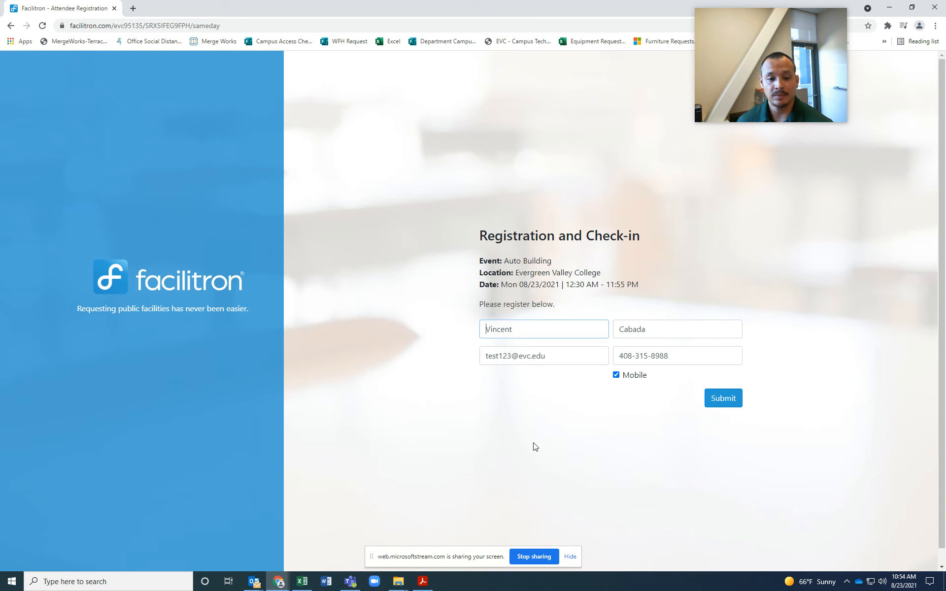
{"action": "mouse_move", "coordinate": [596, 425]}
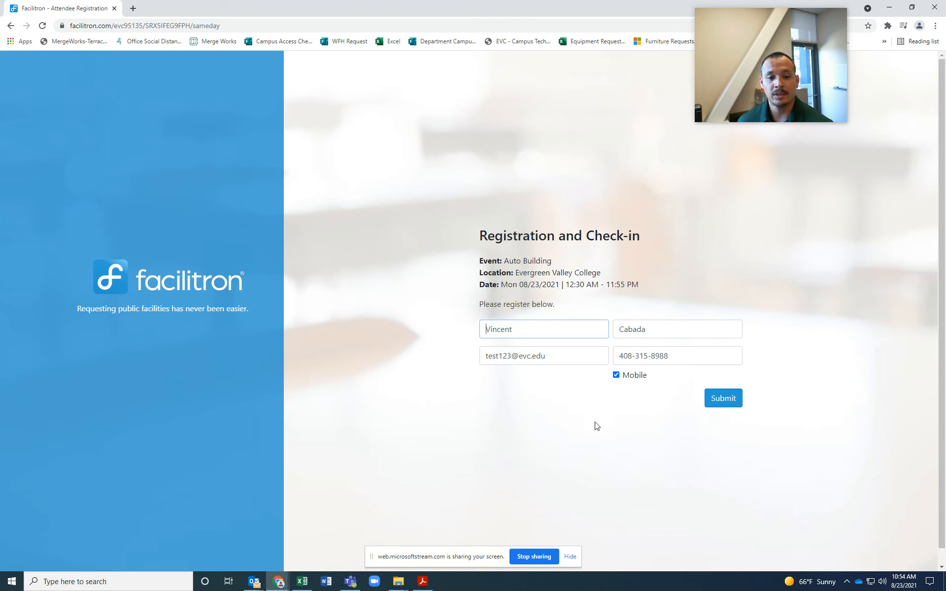
{"action": "mouse_move", "coordinate": [644, 433]}
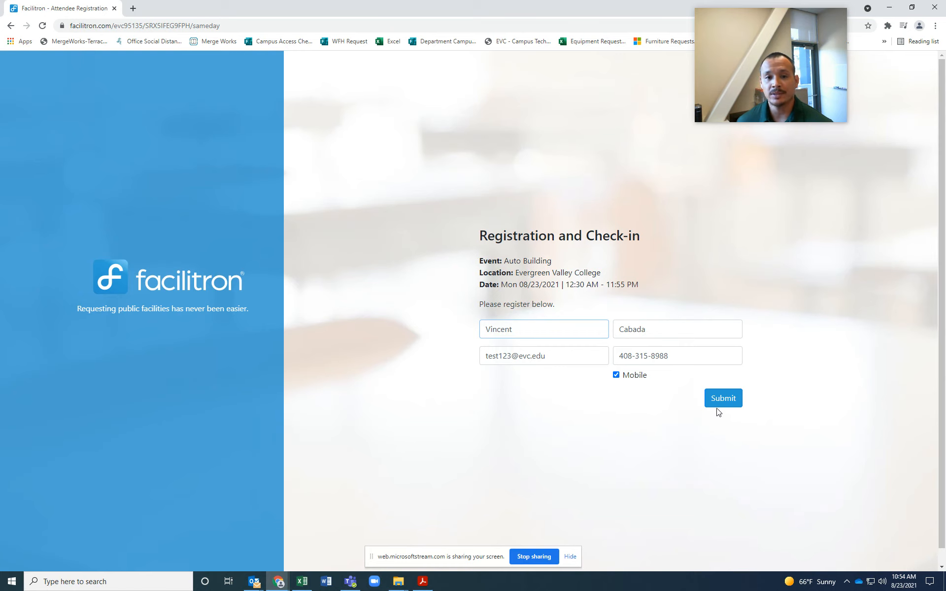
- Submit the prefilled Registration and Check-in page to confirm the Auto Building check-in
{"action": "left_click", "coordinate": [723, 398]}
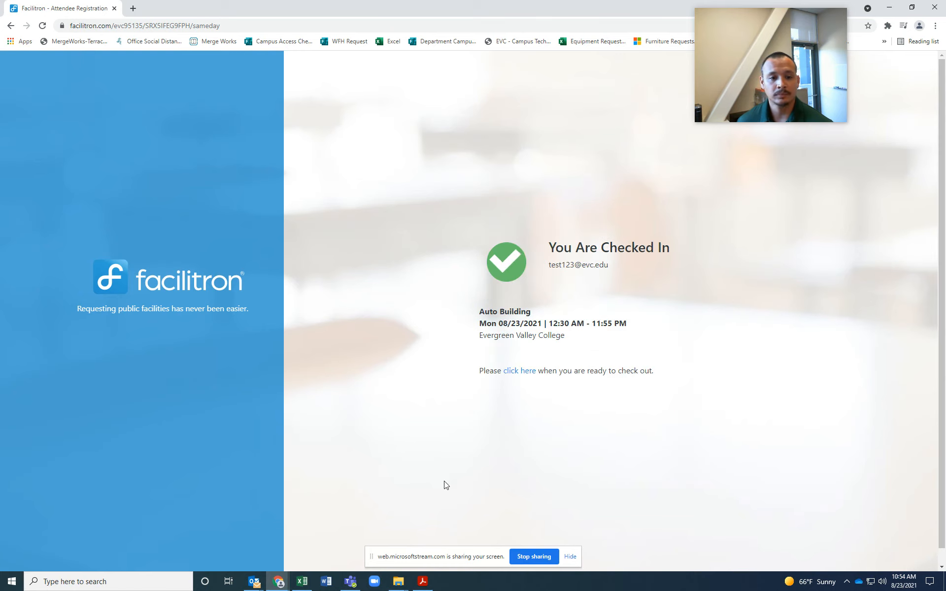
{"action": "mouse_move", "coordinate": [475, 480]}
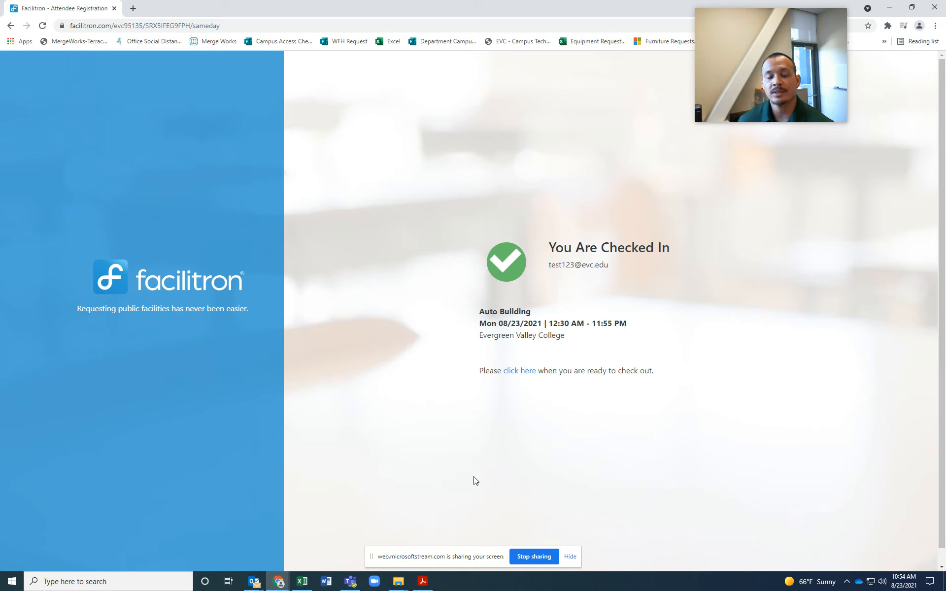